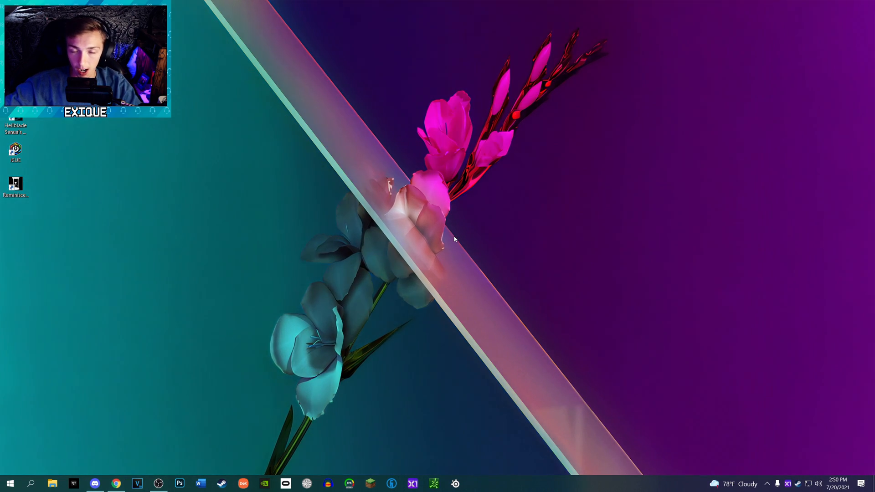
mouse_move(619, 272)
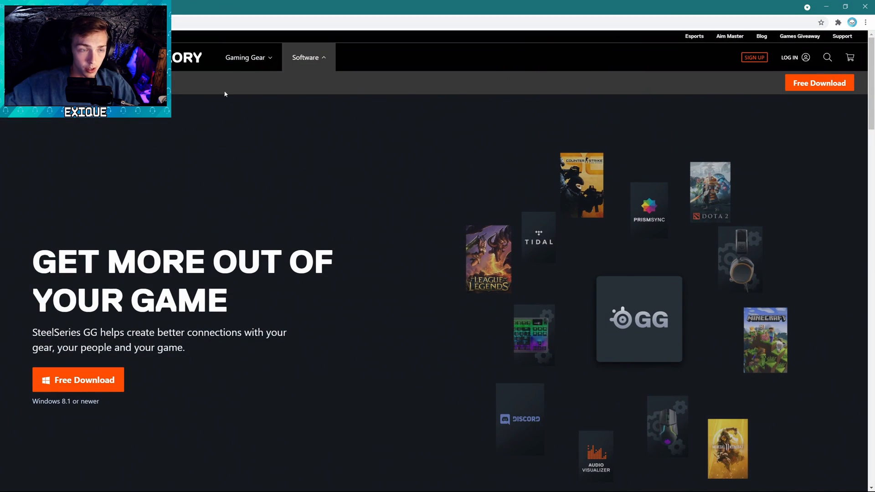
mouse_move(460, 154)
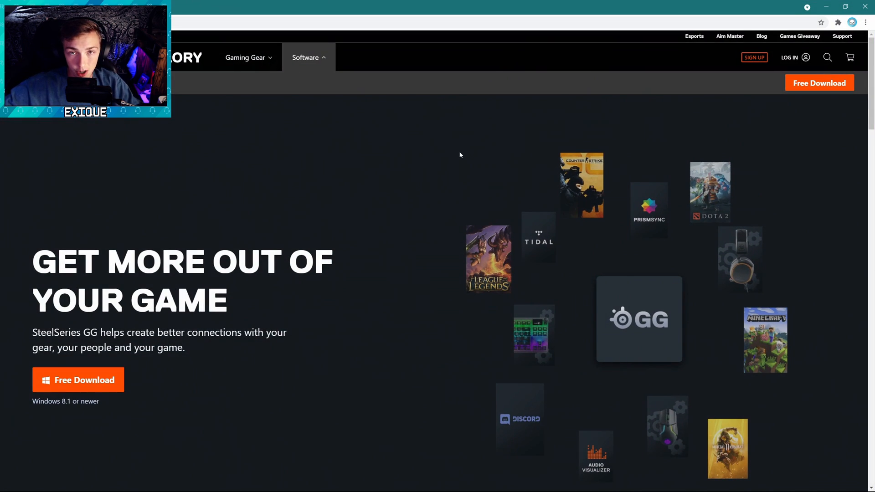
mouse_move(604, 265)
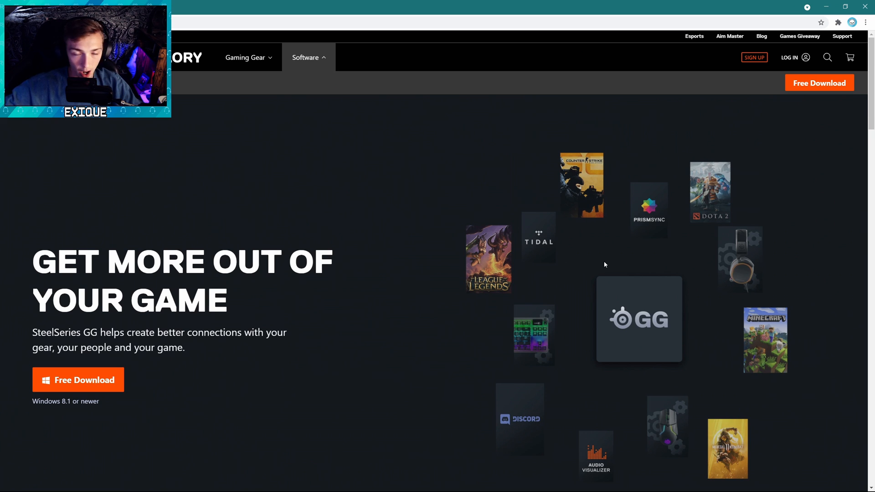
mouse_move(219, 202)
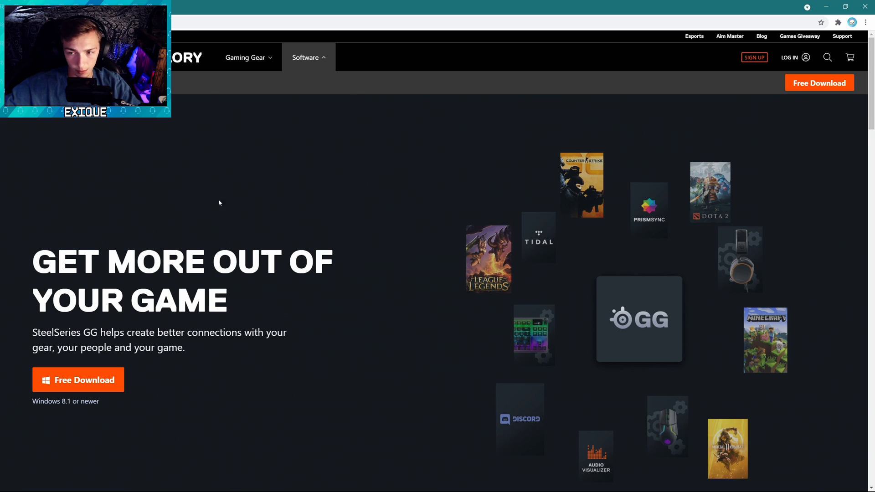
mouse_move(552, 295)
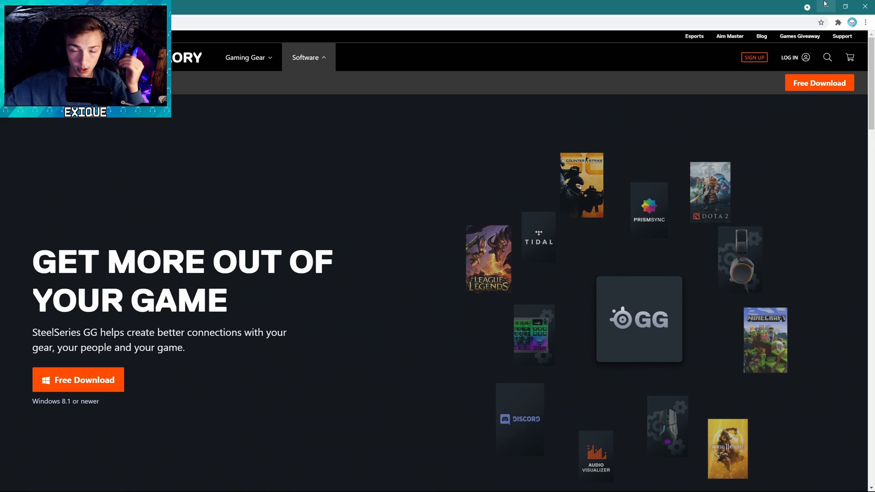
mouse_move(827, 5)
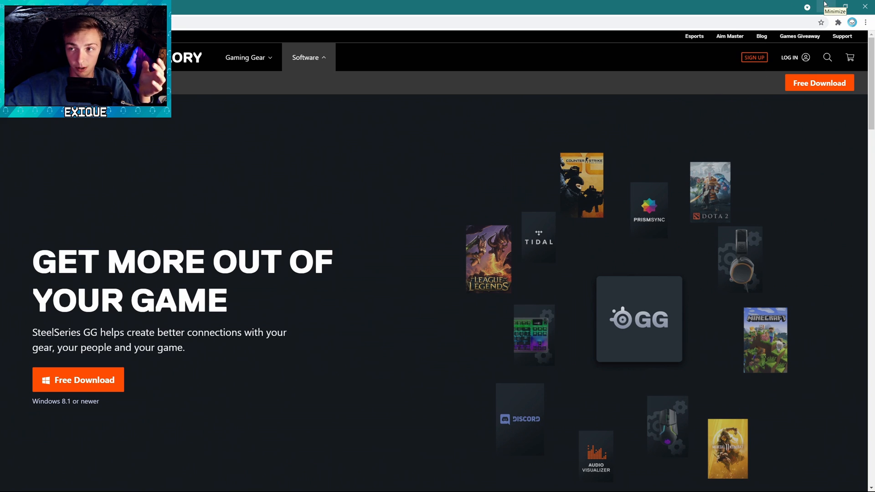
Minimize Chrome with the SteelSeries GG download page to show the empty desktop
left_click(836, 6)
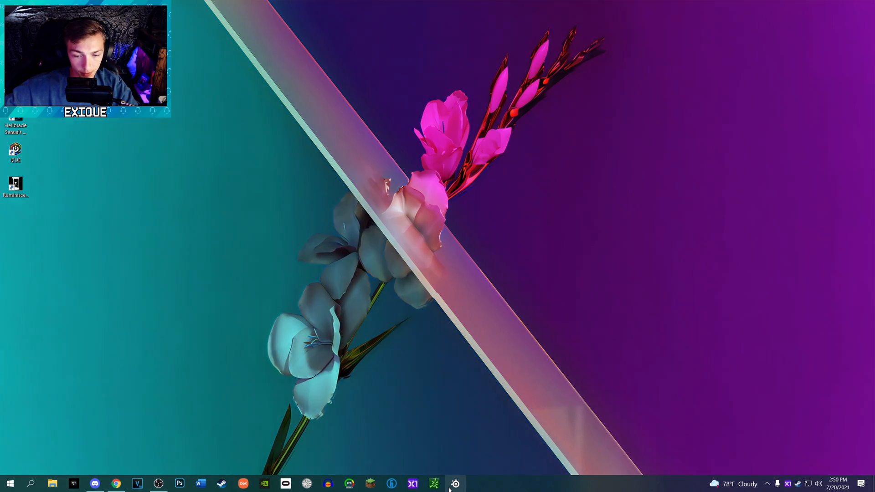
Launch SteelSeries GG from the taskbar and go to the Arctis Pro Wireless Engine section
left_click(455, 483)
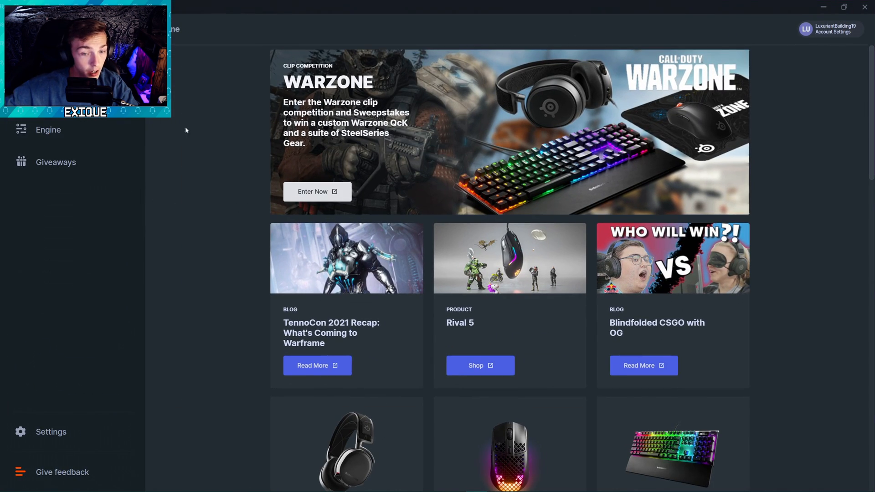
mouse_move(80, 141)
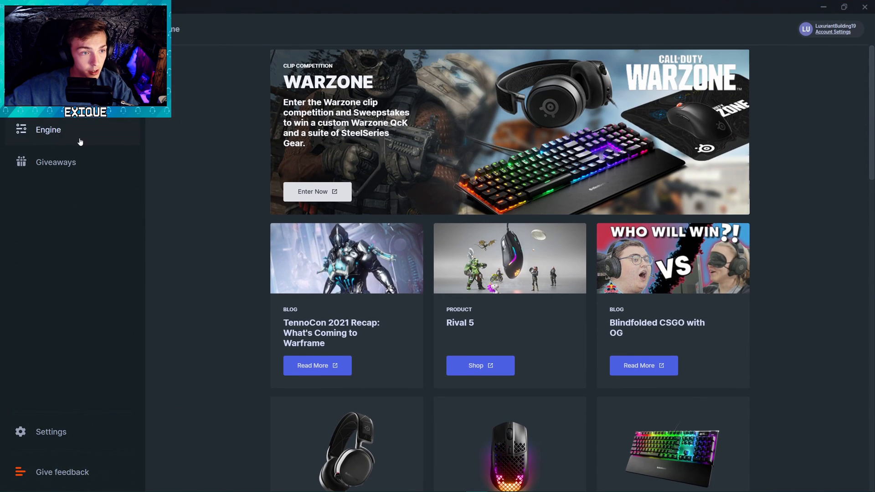
left_click(48, 129)
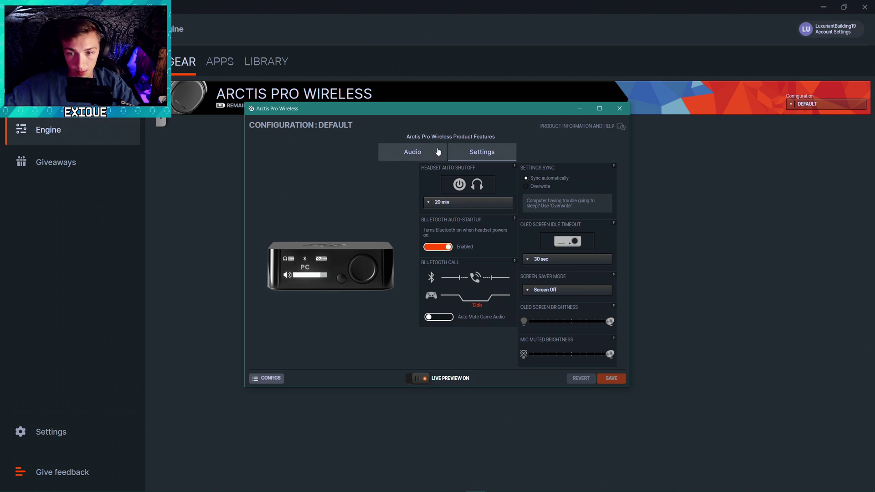
mouse_move(428, 156)
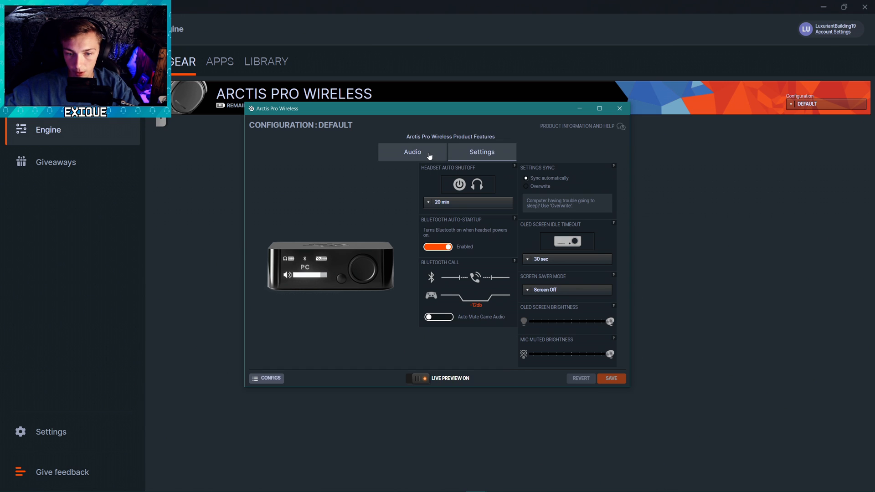
Show the Arctis Pro Wireless Audio tab, with DTS Headphone:X v2 off
left_click(413, 152)
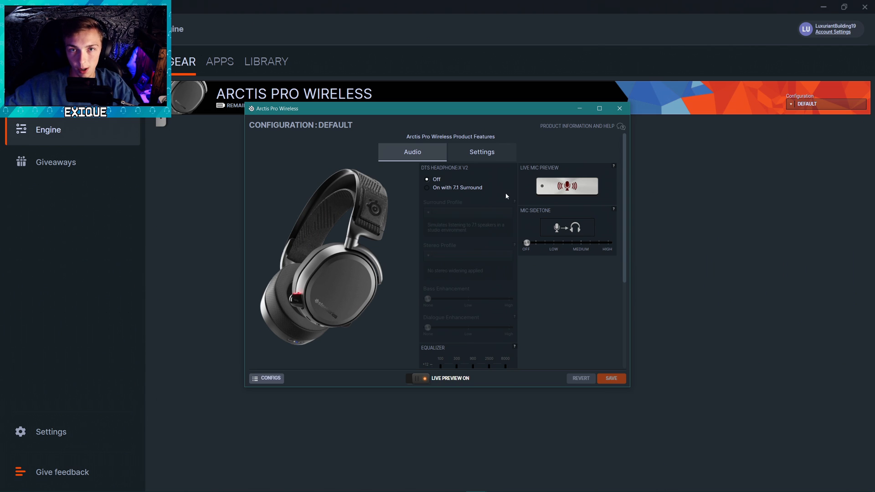
mouse_move(404, 216)
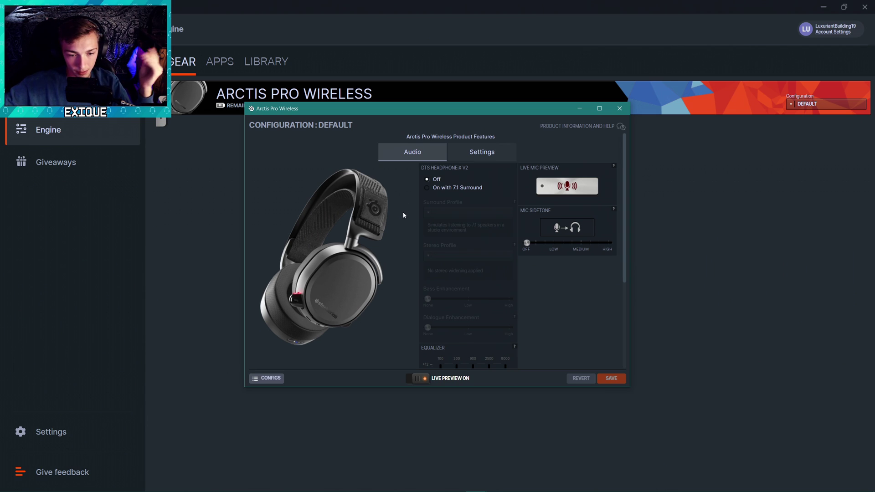
mouse_move(435, 164)
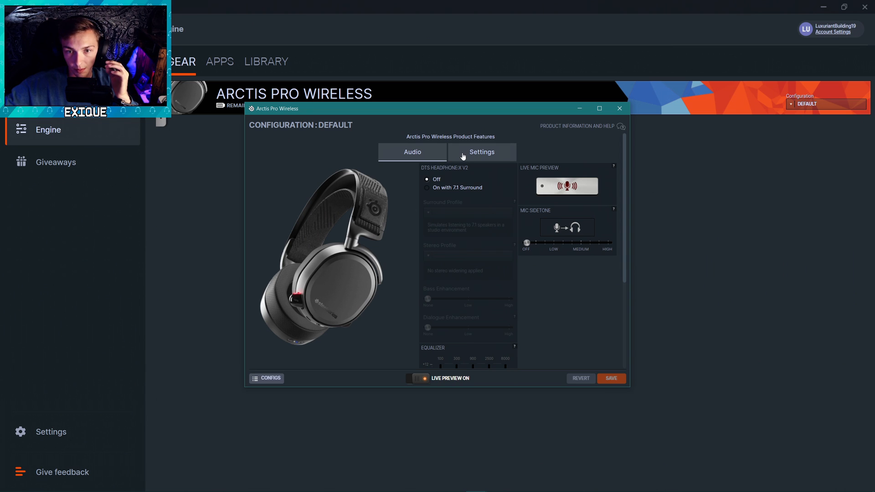
mouse_move(456, 142)
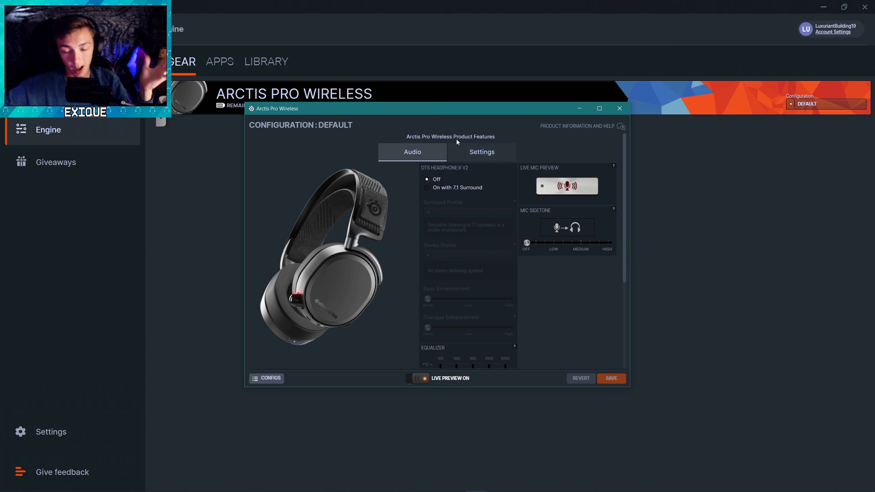
mouse_move(466, 170)
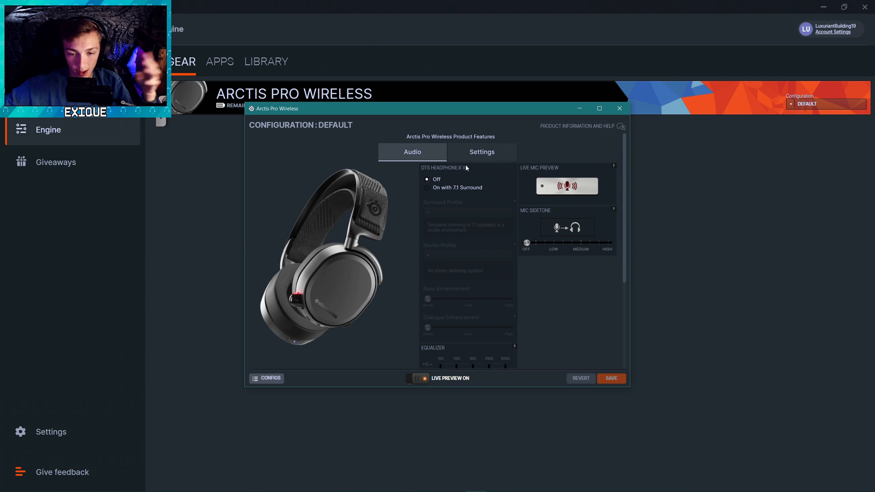
mouse_move(536, 167)
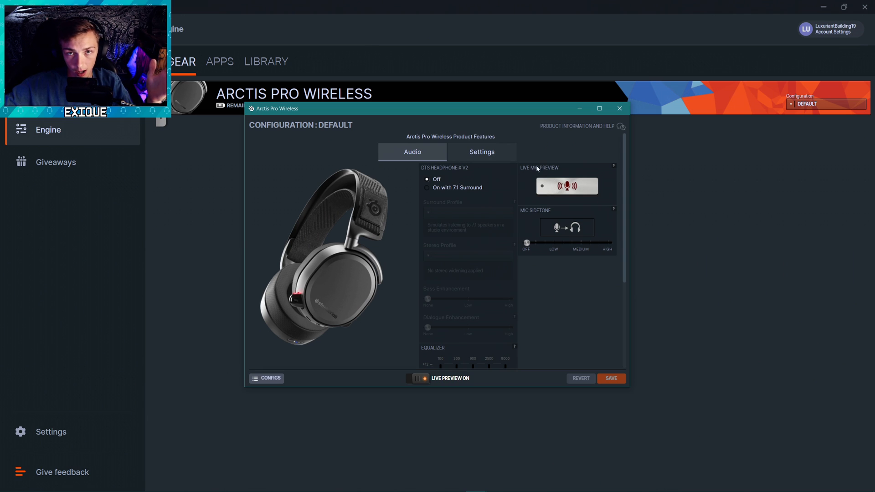
mouse_move(503, 206)
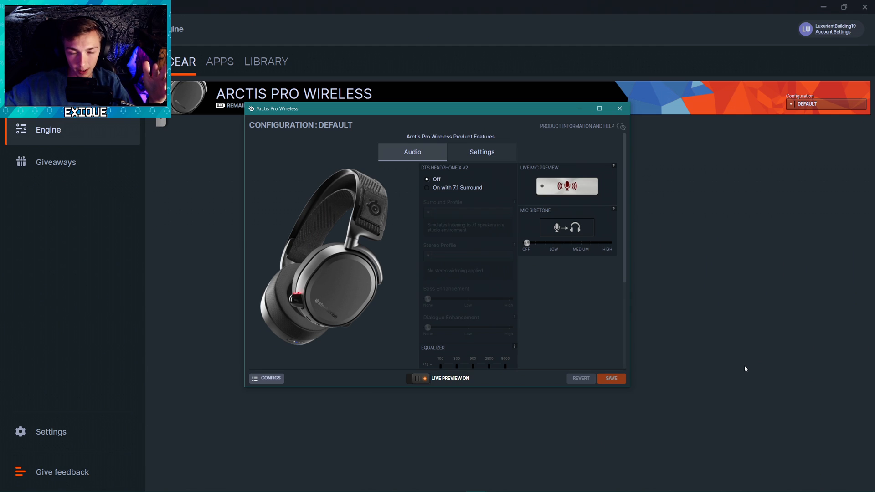
mouse_move(458, 286)
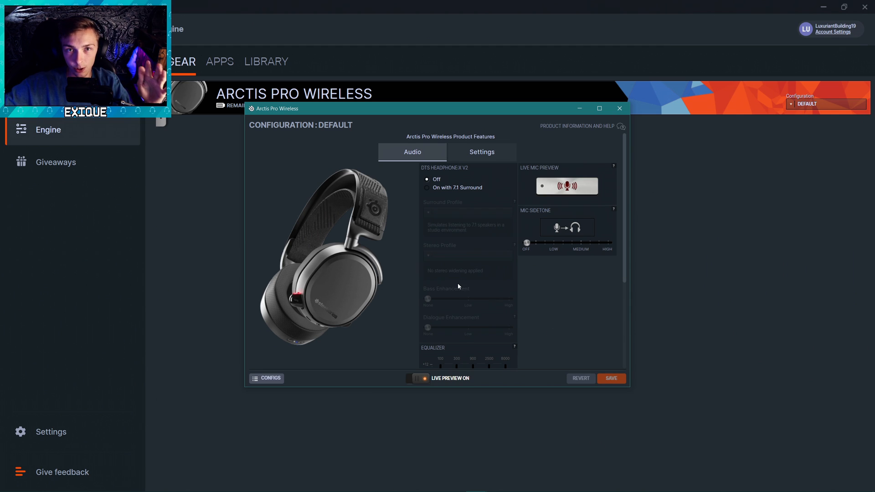
mouse_move(543, 408)
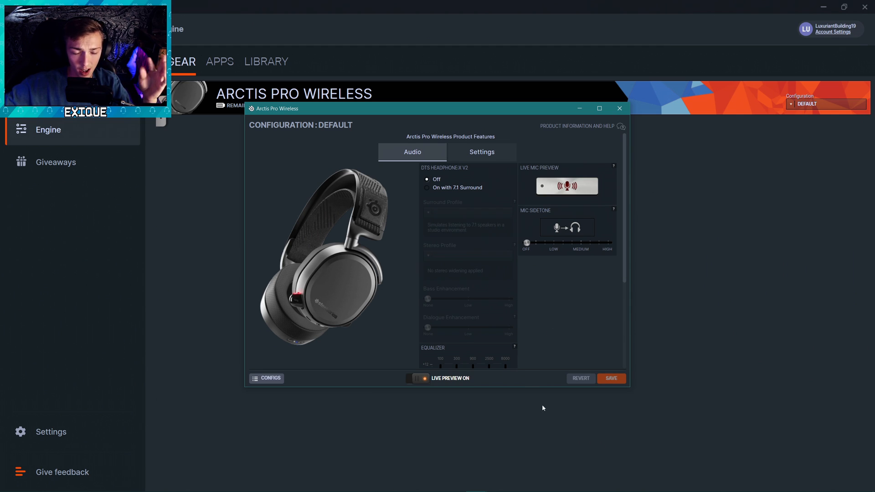
mouse_move(450, 438)
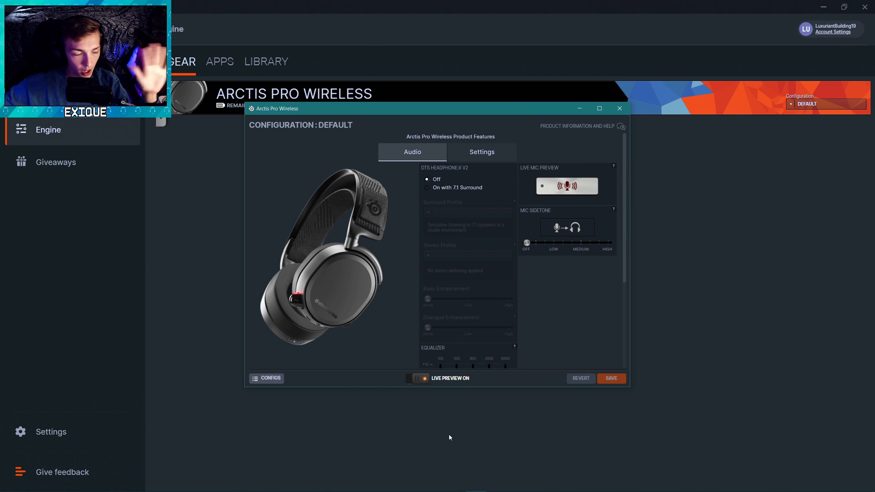
mouse_move(528, 325)
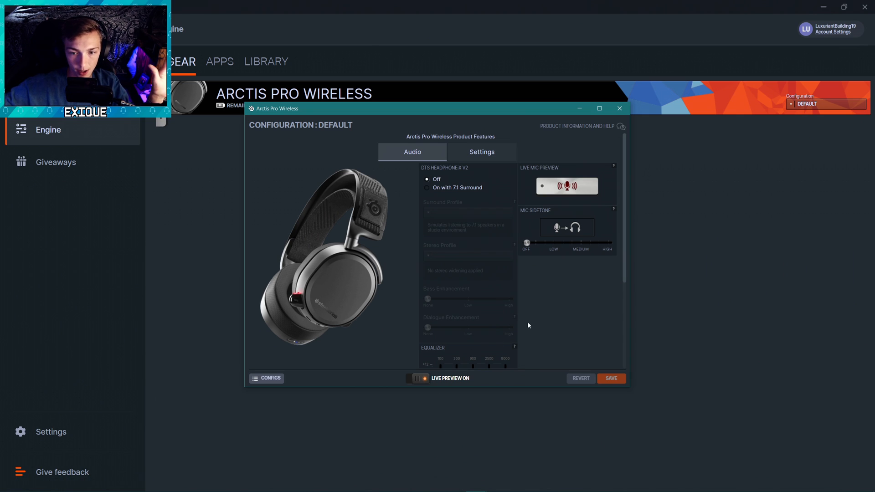
mouse_move(454, 312)
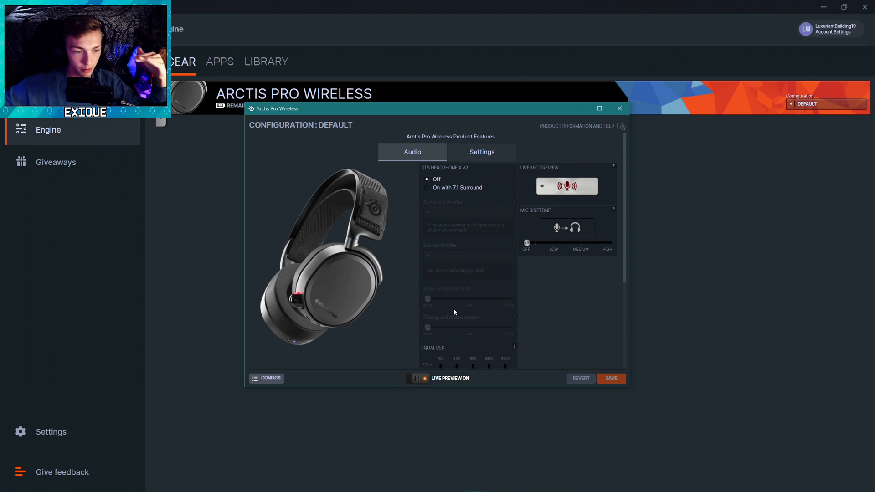
mouse_move(383, 275)
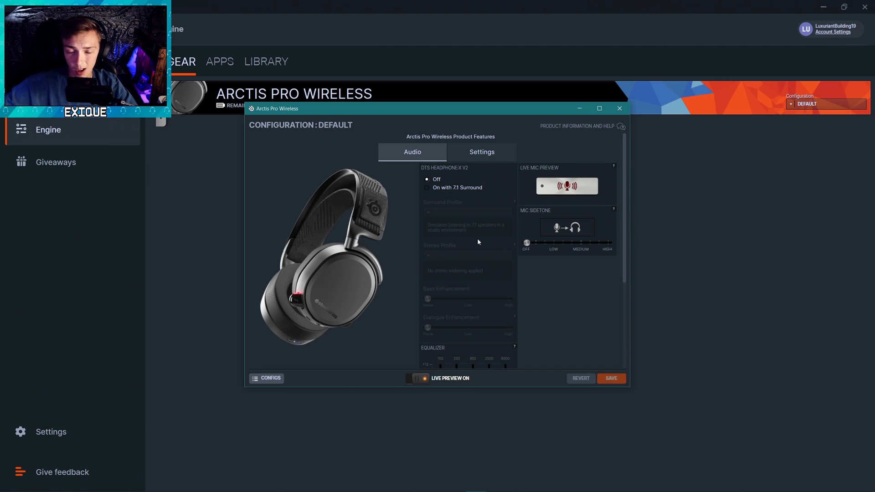
scroll("down", 3)
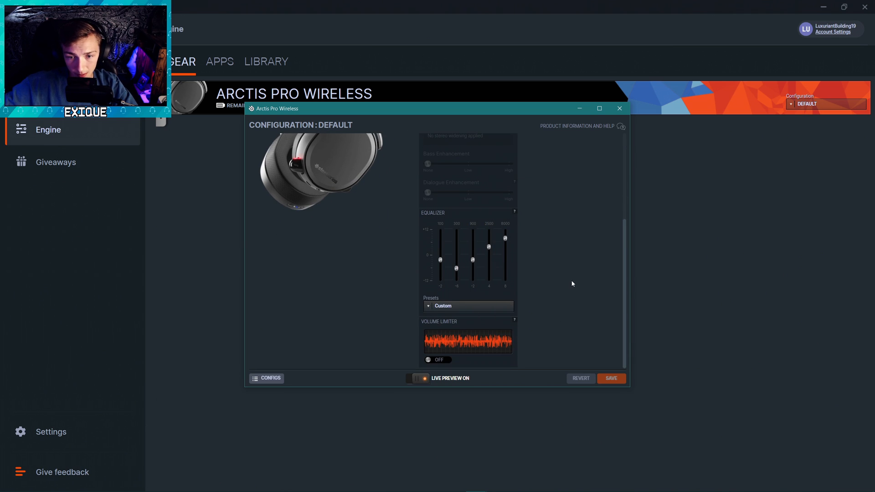
mouse_move(572, 233)
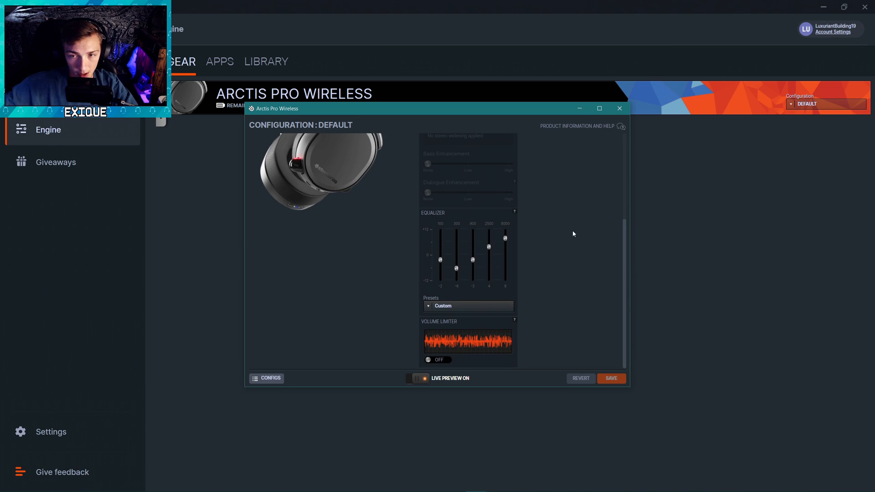
mouse_move(462, 158)
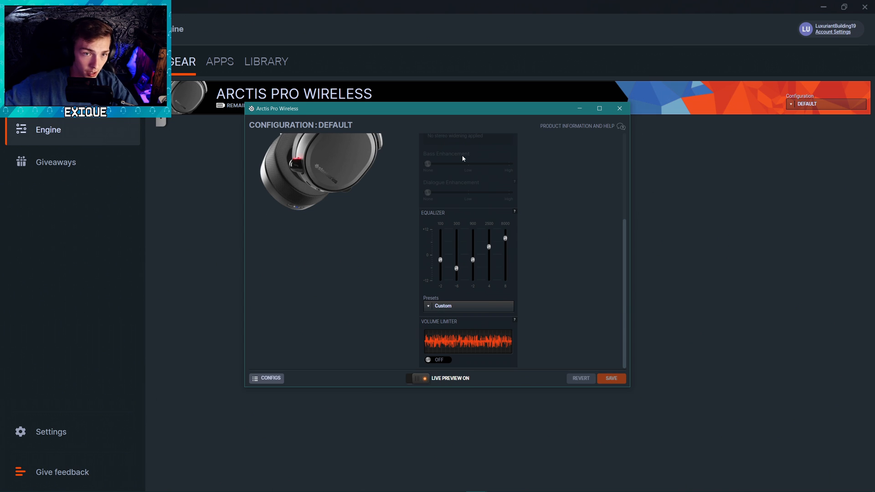
mouse_move(423, 251)
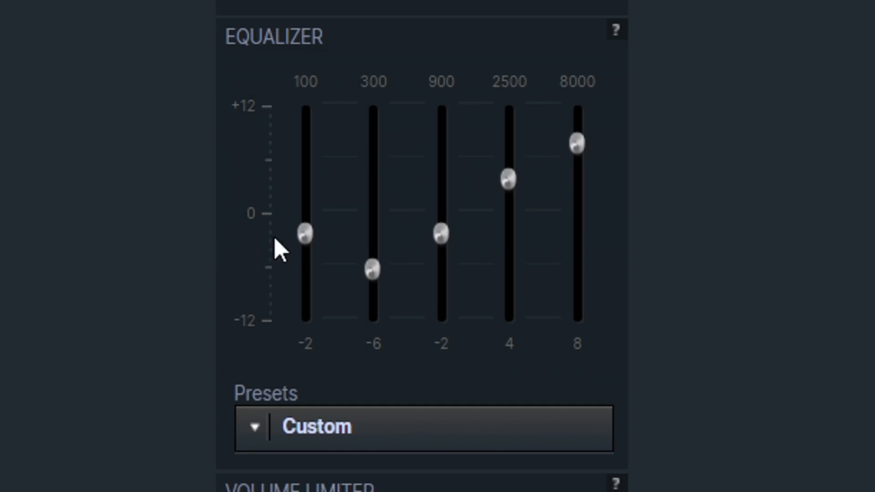
left_click(305, 231)
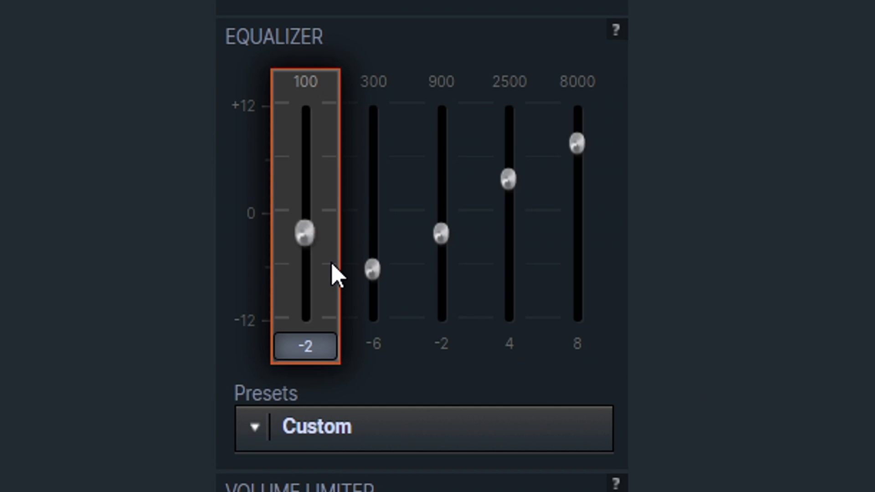
left_click(371, 271)
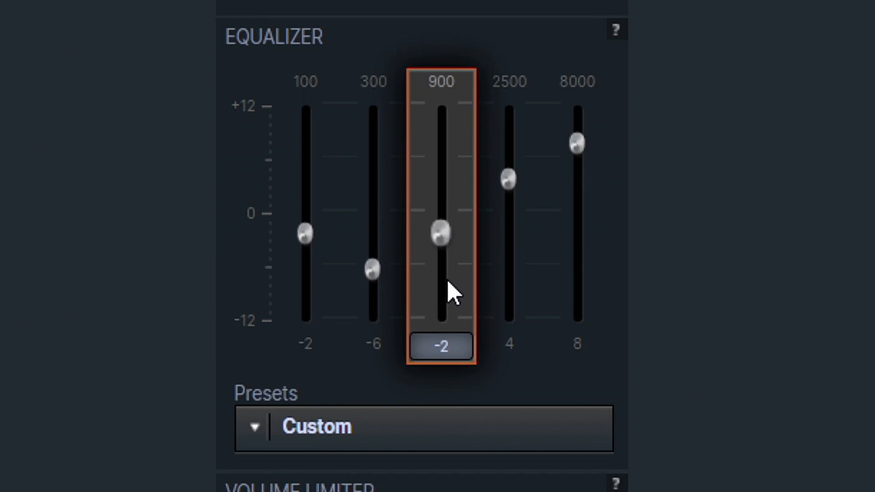
mouse_move(458, 304)
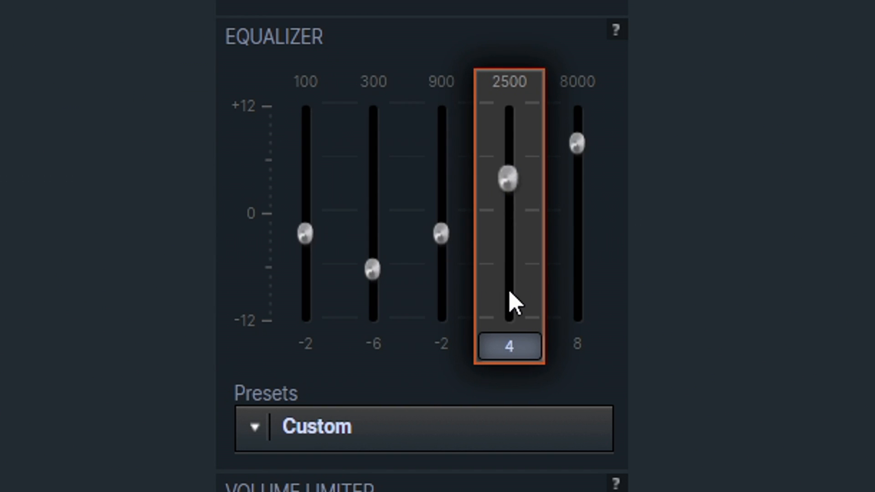
mouse_move(544, 299)
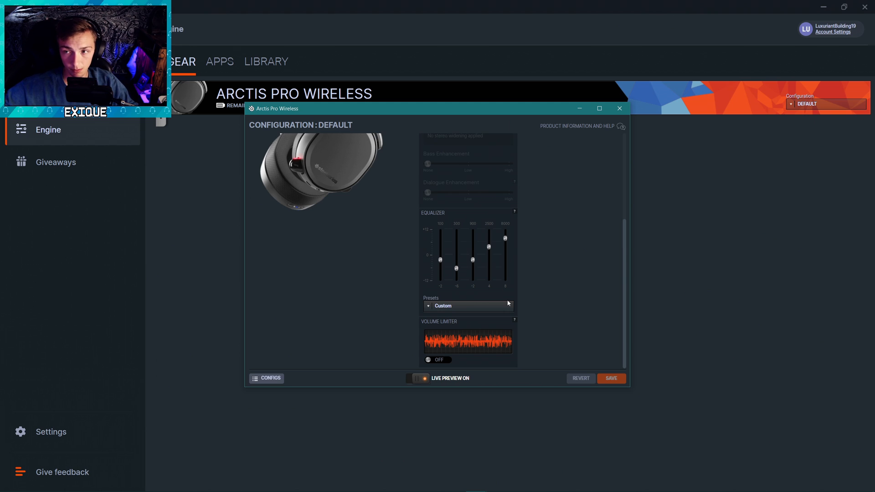
mouse_move(528, 296)
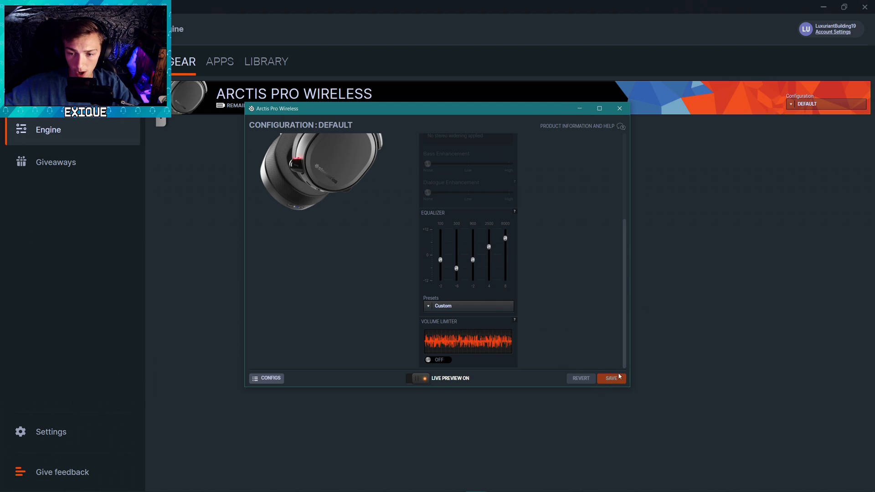
mouse_move(580, 108)
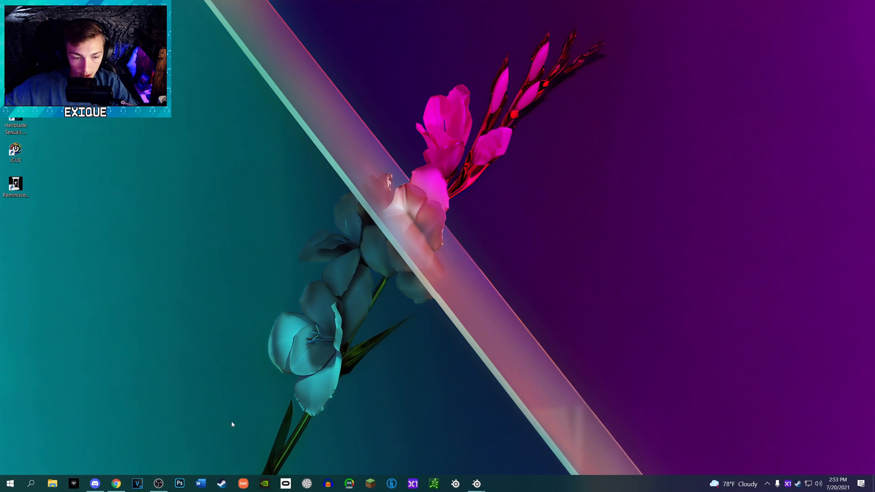
Launch Microsoft Store from Start, search 'dolb' and open the installed Dolby Access page
left_click(9, 483)
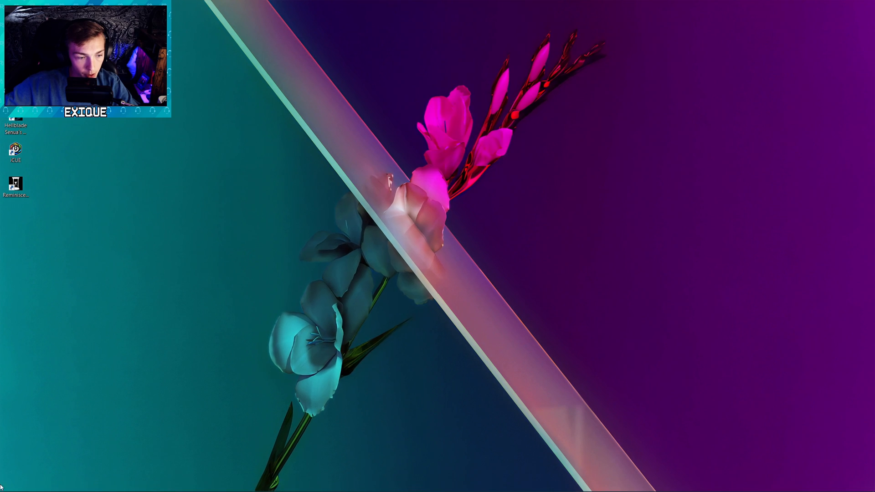
left_click(7, 483)
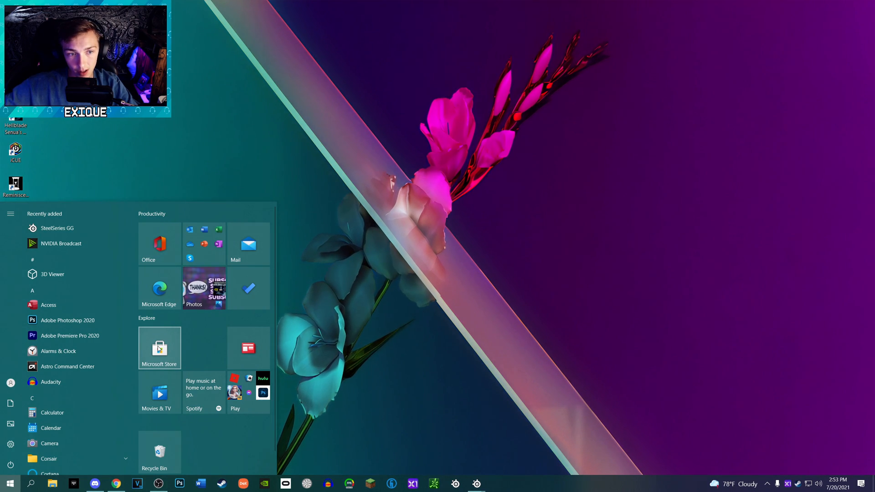
left_click(159, 348)
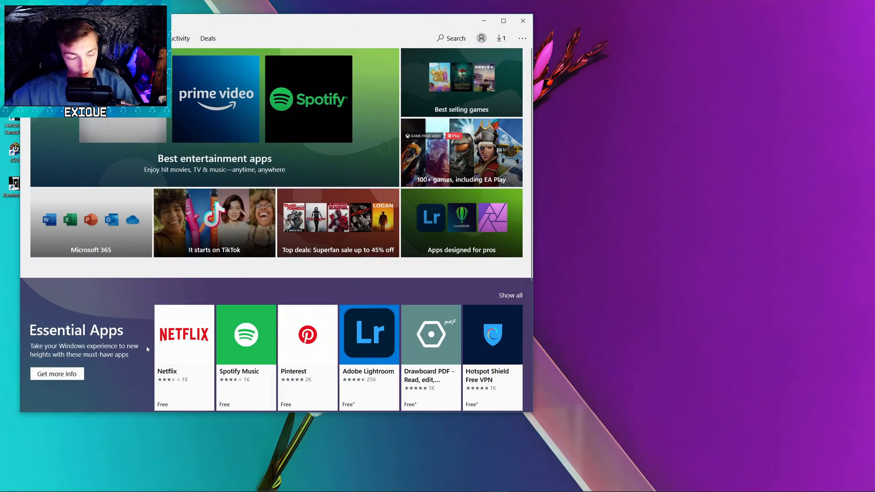
left_click(452, 38)
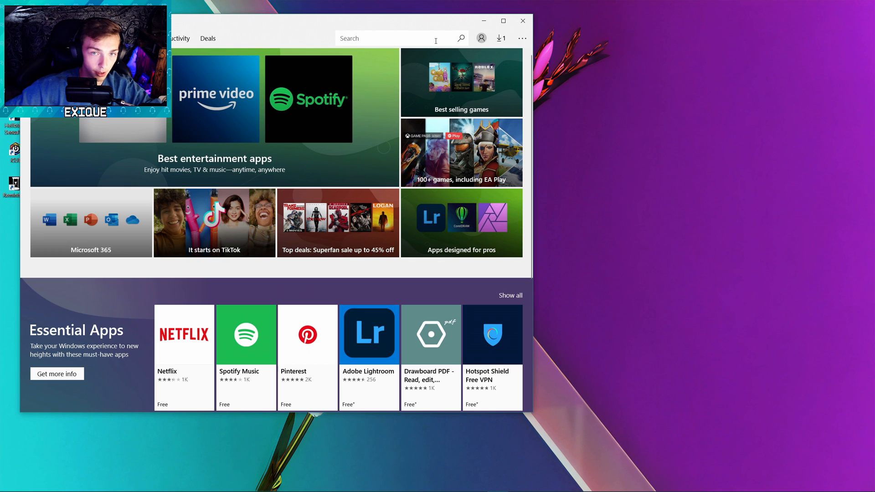
type("dolb")
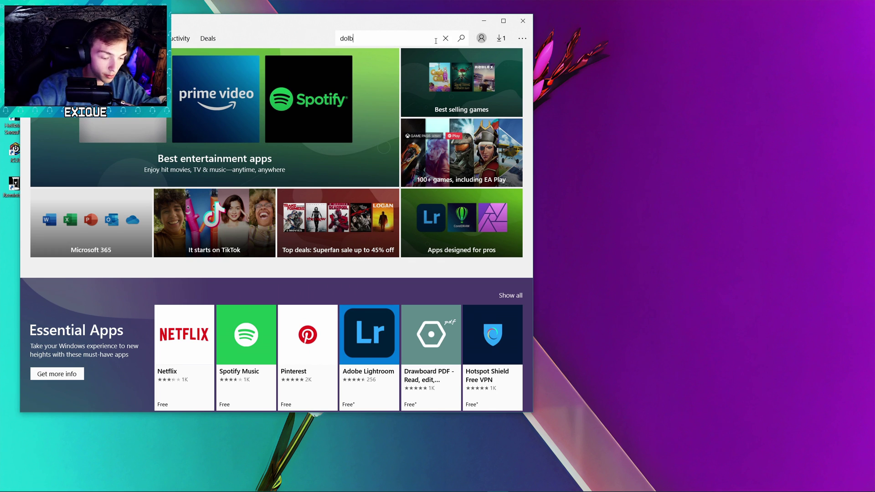
left_click(446, 38)
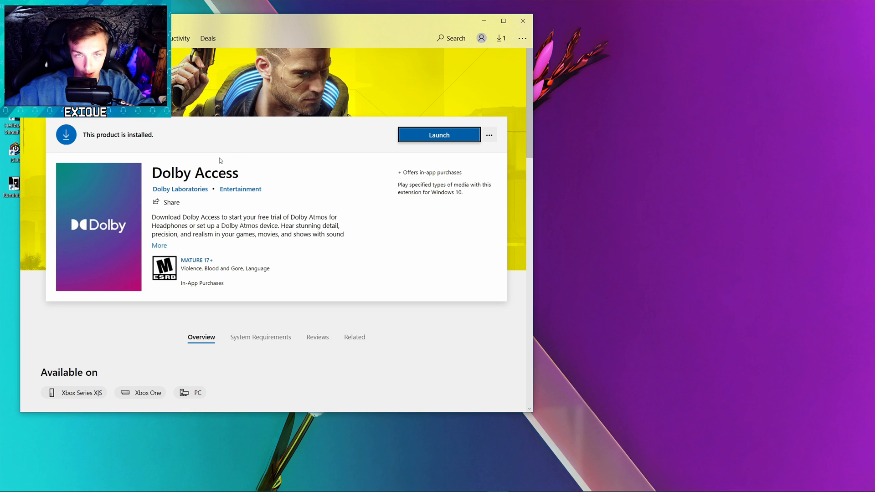
mouse_move(449, 139)
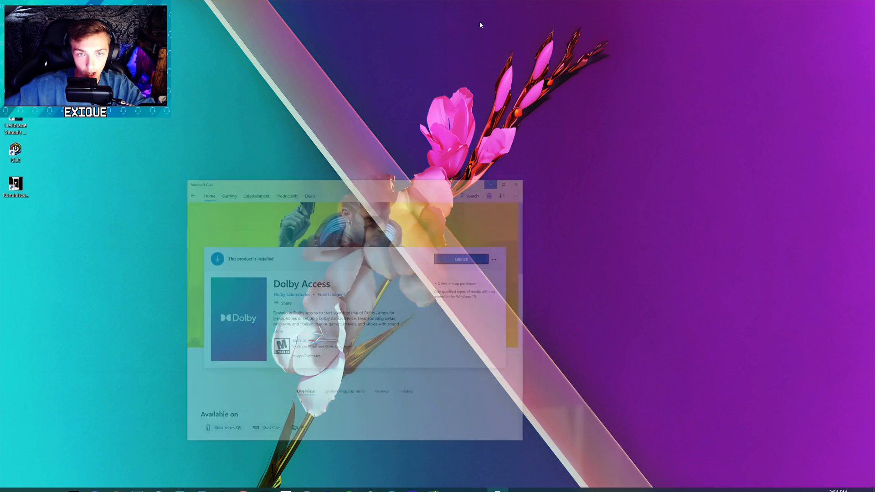
Minimize the Microsoft Store window and bring up the Windows Start menu
left_click(515, 184)
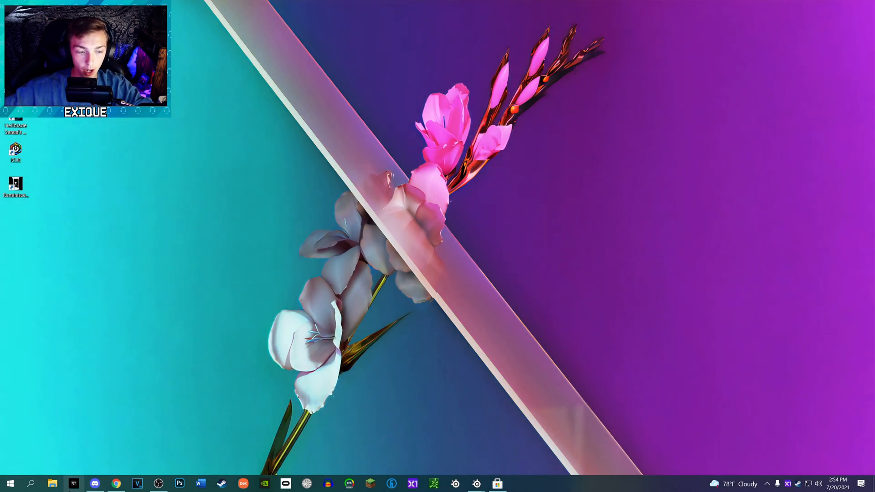
left_click(31, 483)
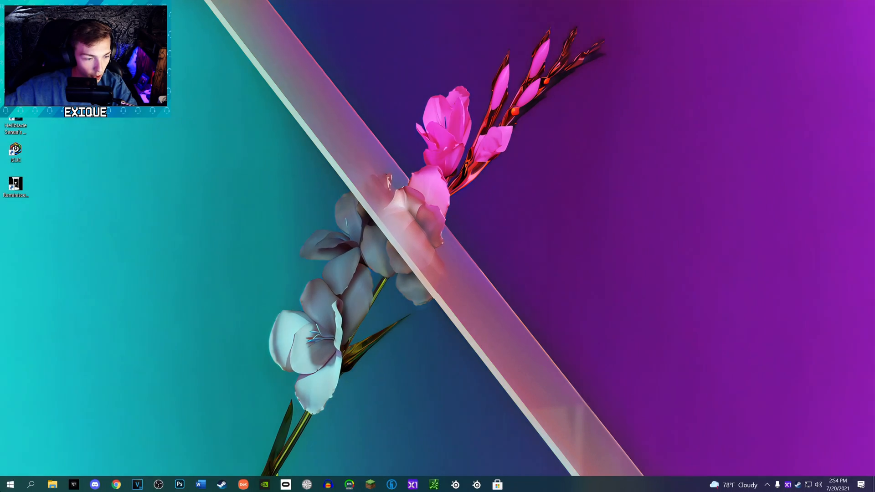
left_click(9, 484)
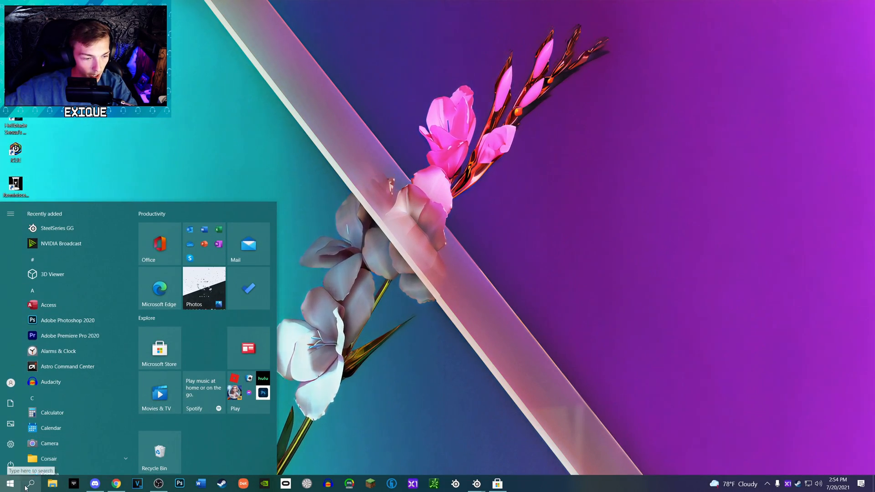
Find and launch Dolby Access through Windows search, then open its Settings with Custom 1
left_click(30, 483)
type("dol")
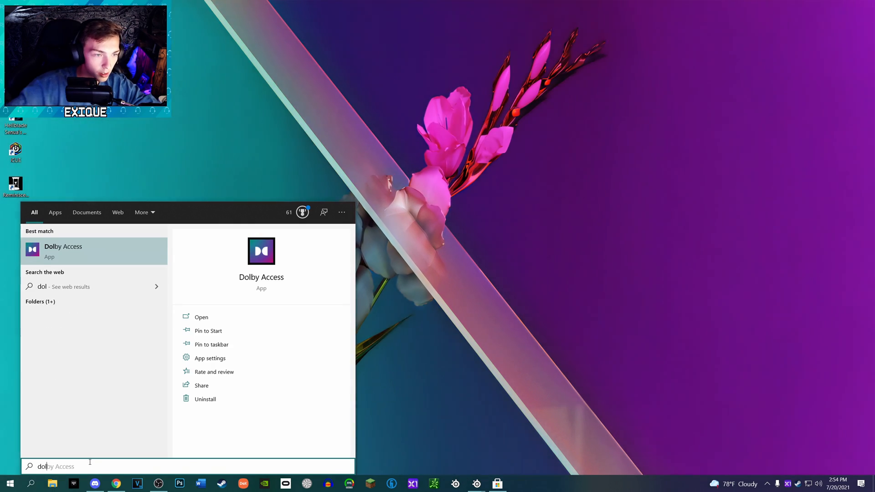
left_click(201, 317)
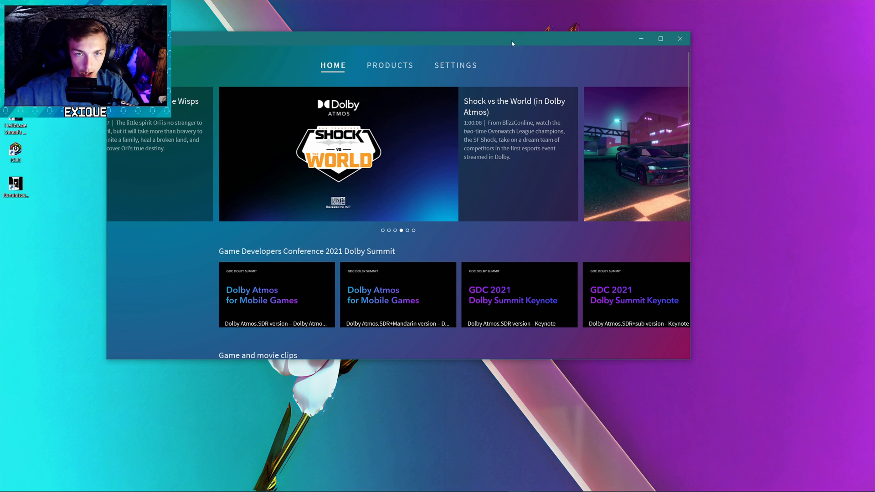
left_click(456, 65)
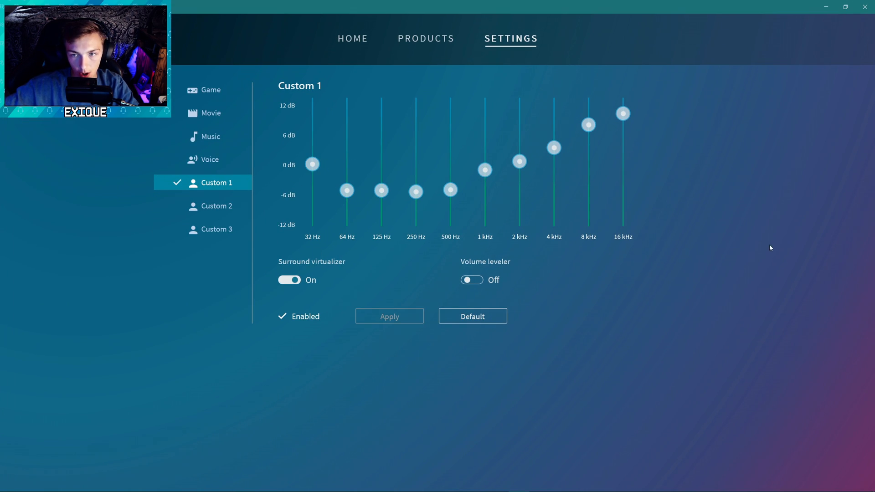
mouse_move(679, 267)
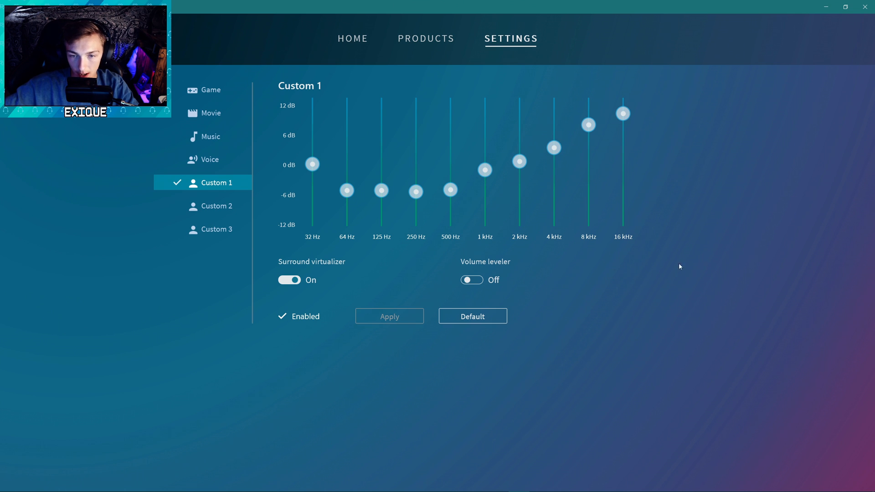
mouse_move(589, 343)
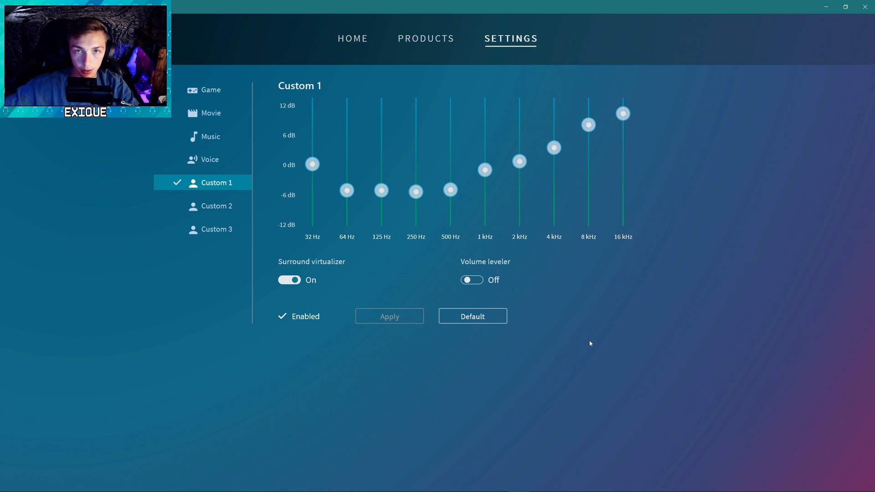
mouse_move(624, 409)
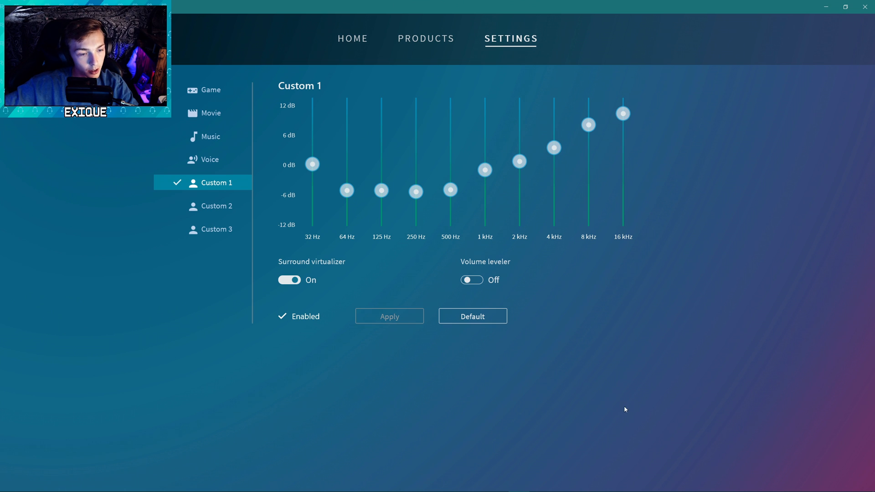
mouse_move(775, 404)
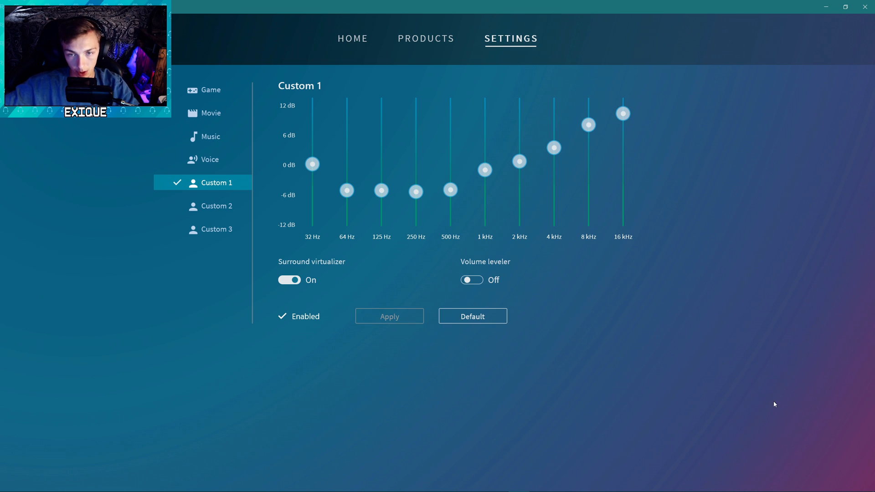
mouse_move(744, 300)
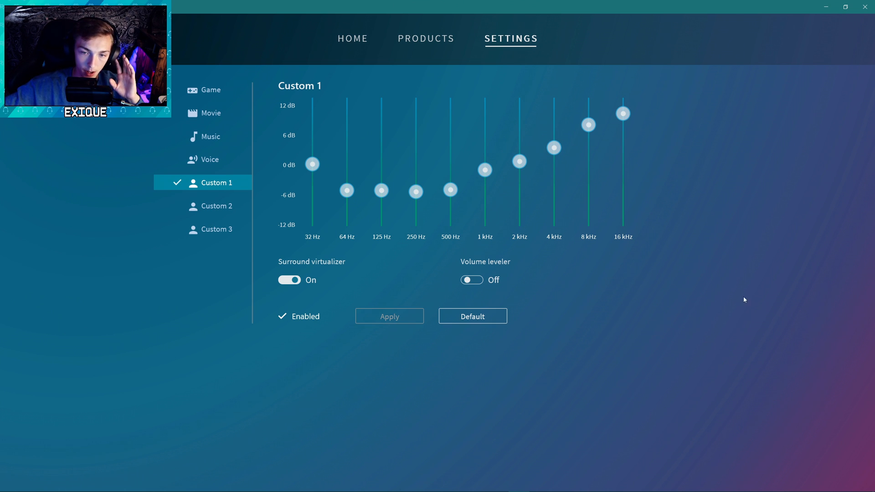
mouse_move(656, 262)
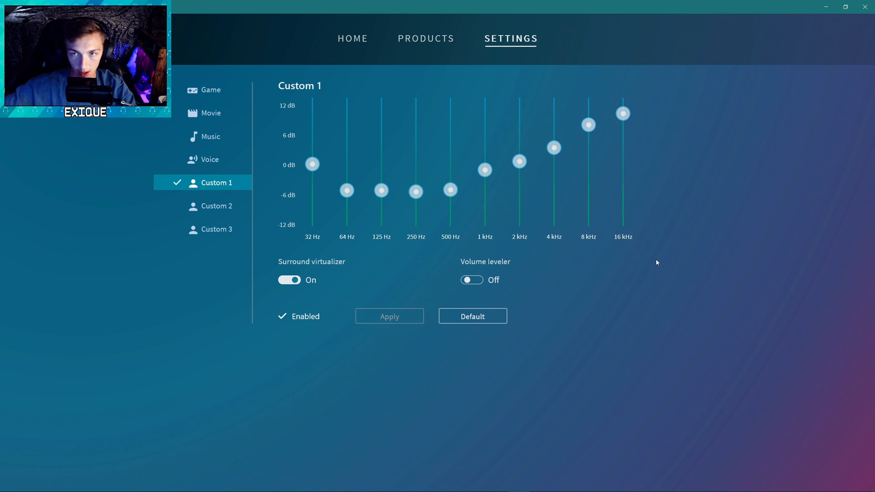
mouse_move(455, 65)
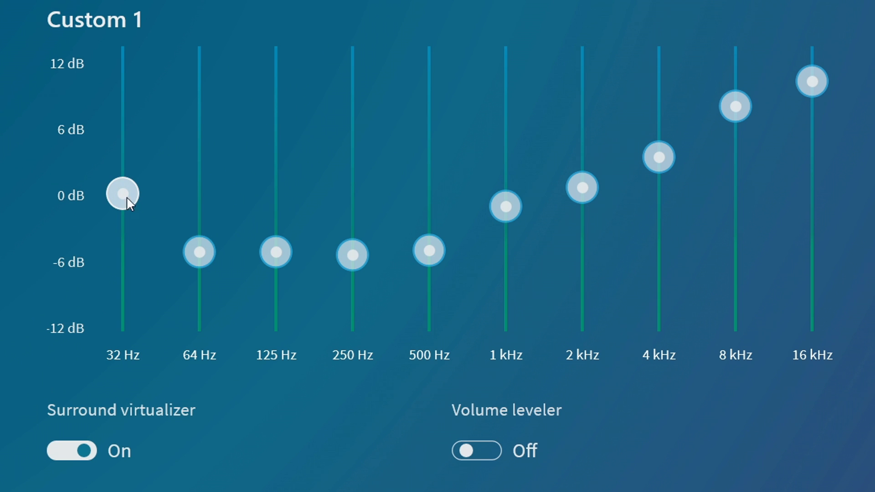
mouse_move(107, 205)
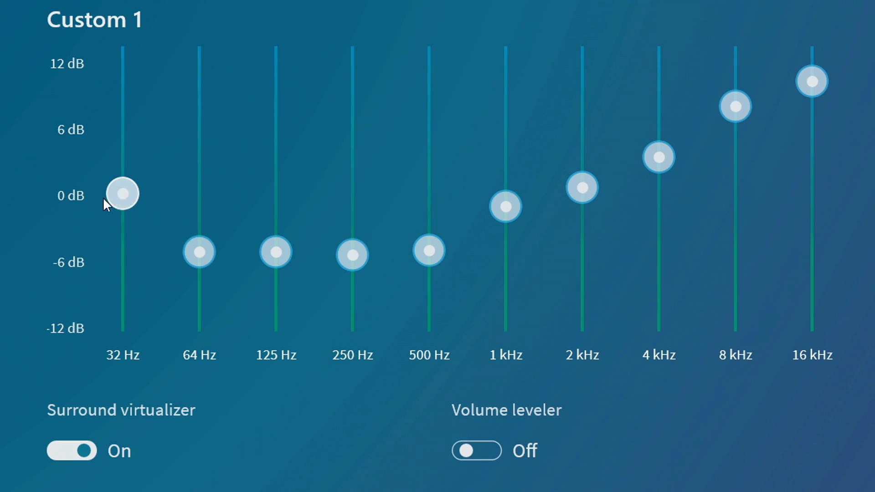
mouse_move(199, 252)
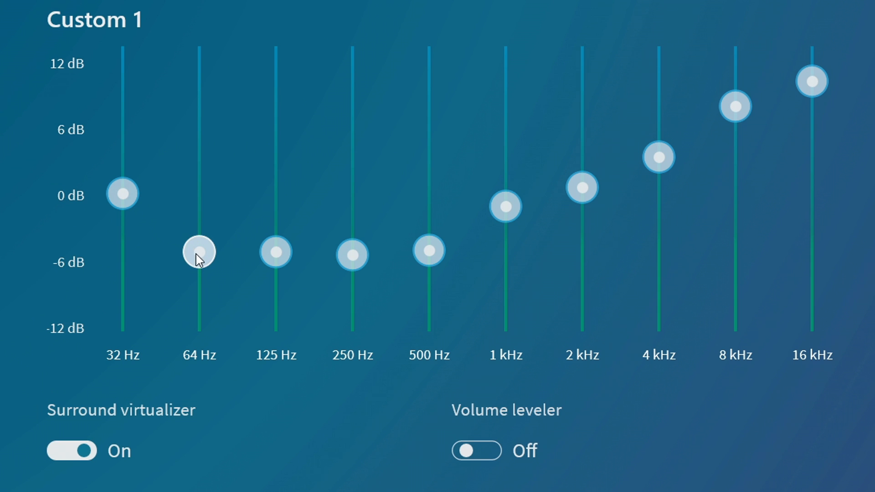
mouse_move(199, 262)
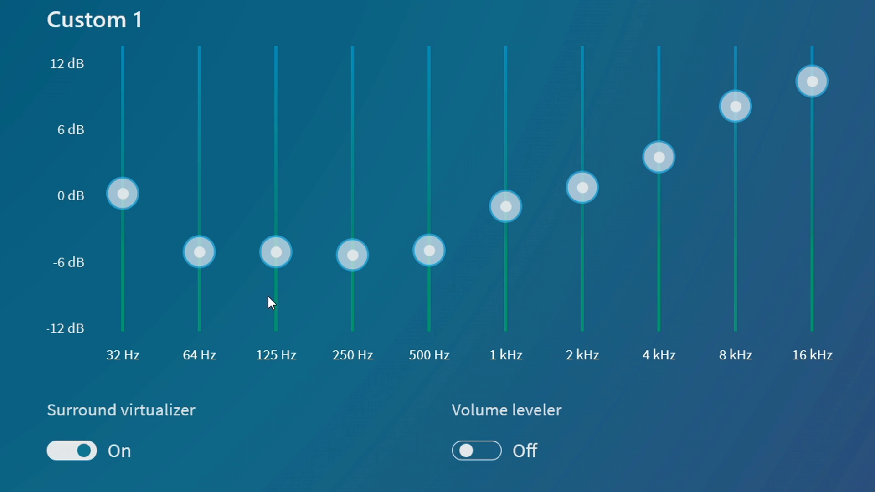
mouse_move(357, 302)
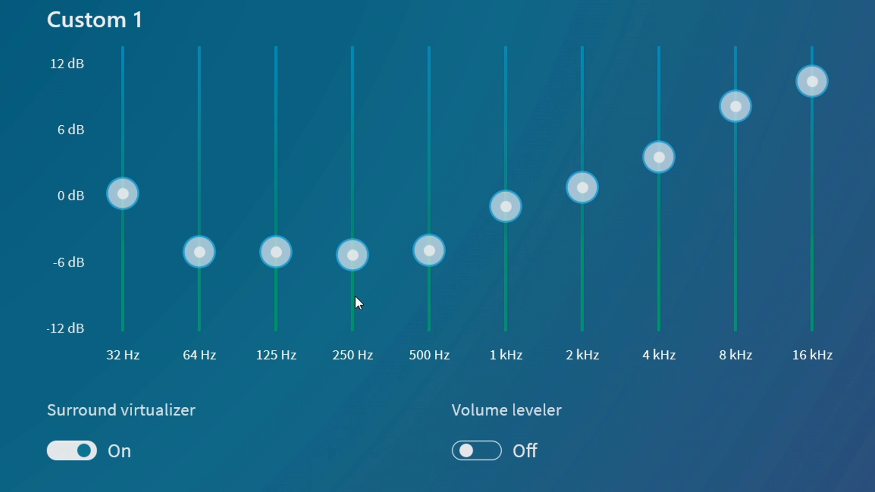
mouse_move(435, 313)
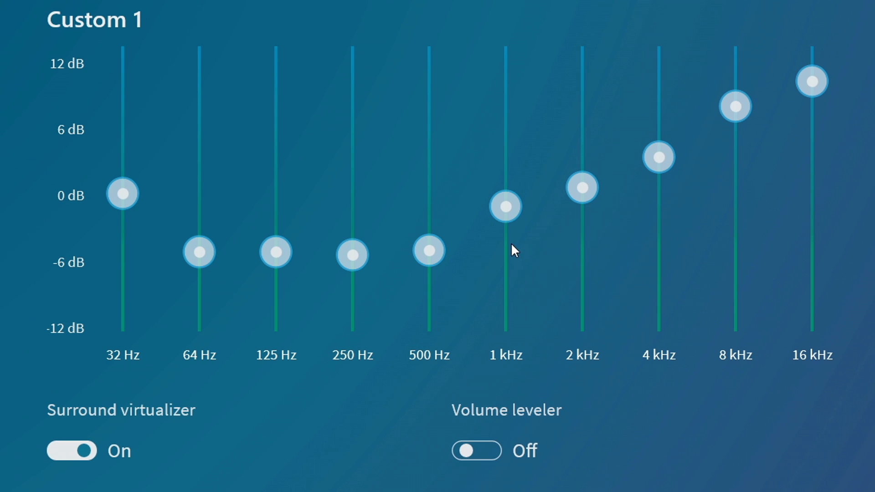
mouse_move(509, 248)
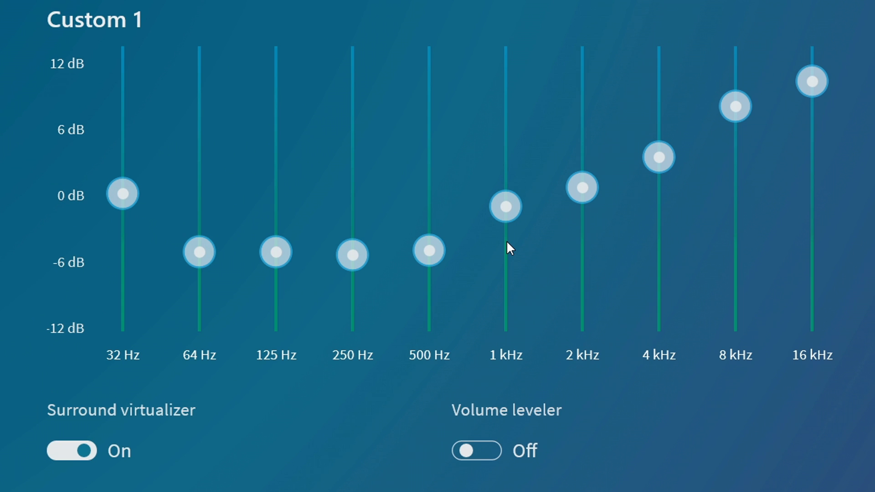
mouse_move(607, 259)
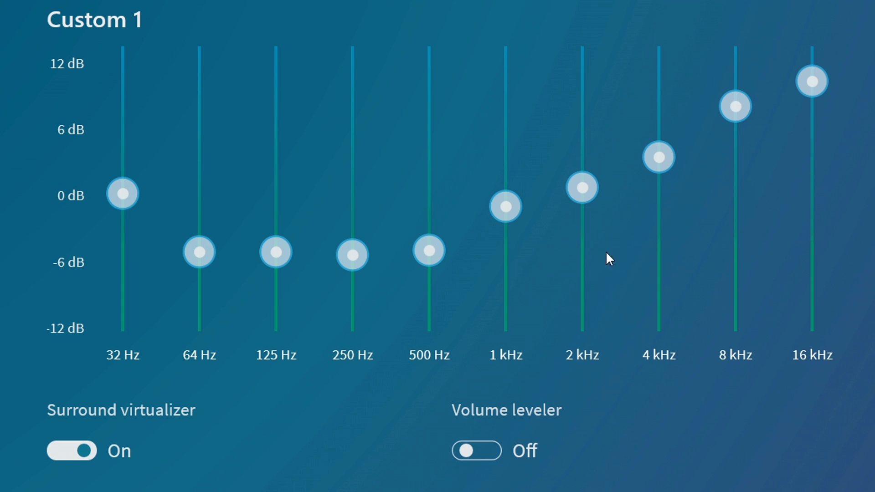
mouse_move(587, 214)
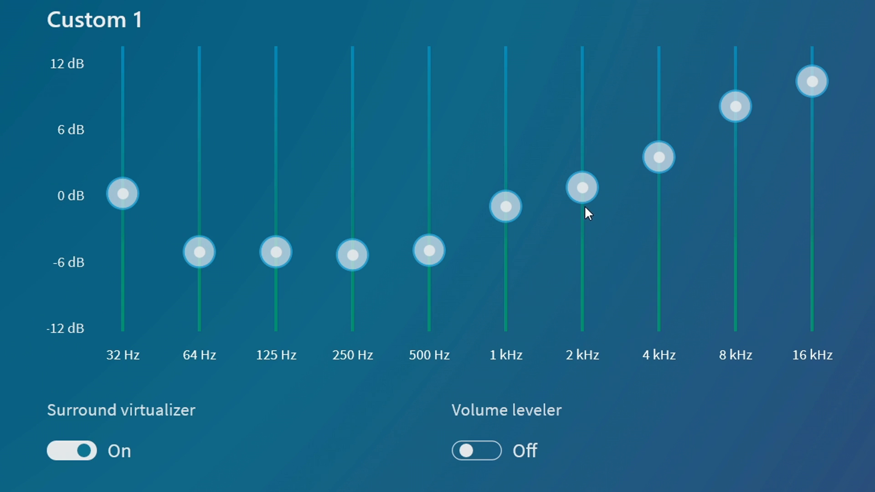
mouse_move(592, 233)
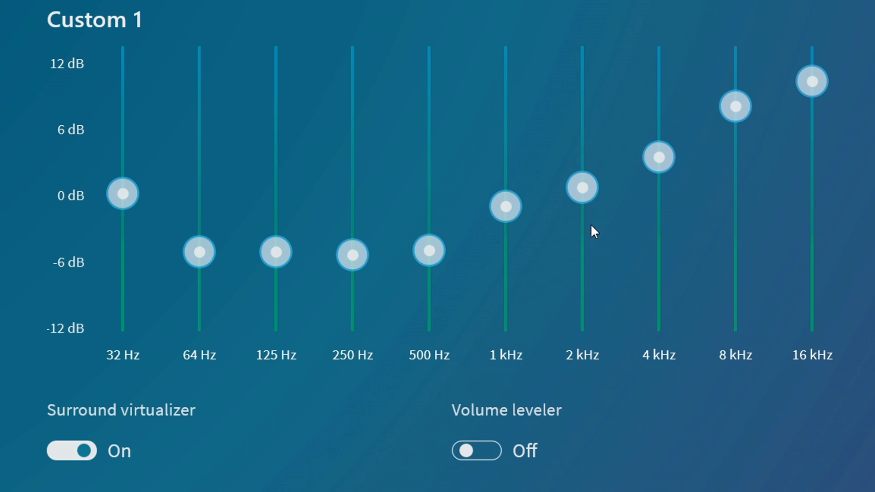
mouse_move(673, 234)
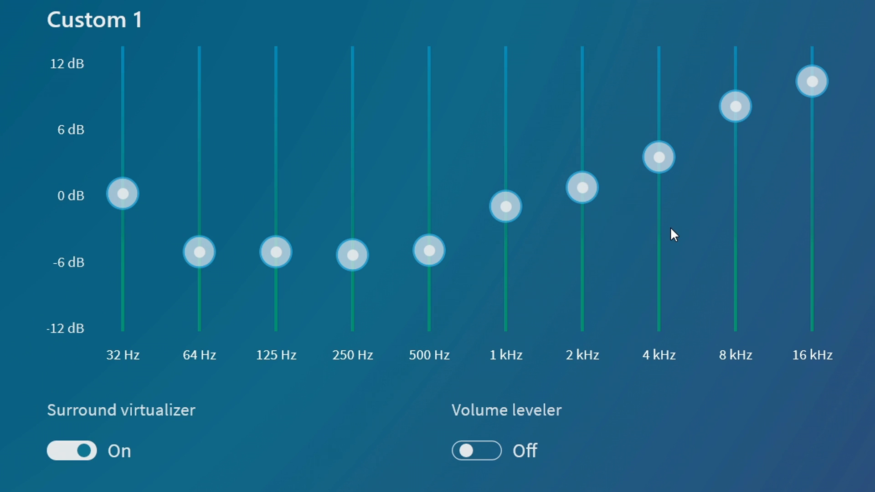
mouse_move(659, 250)
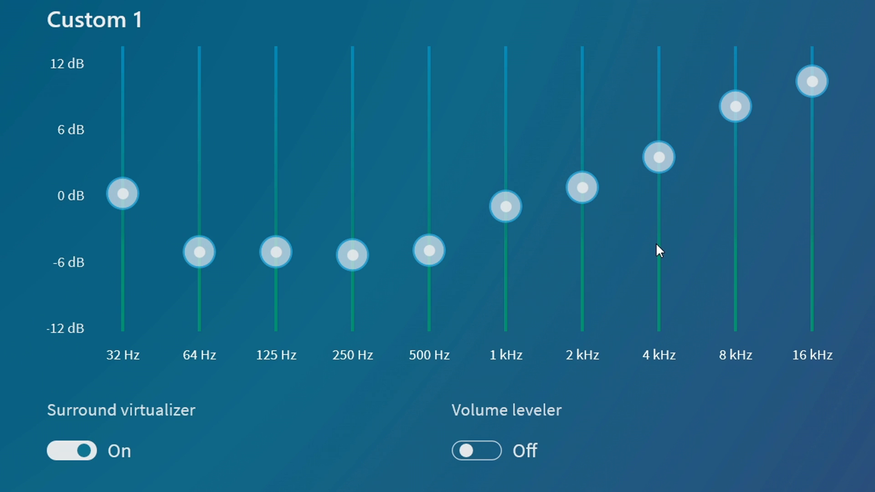
mouse_move(757, 236)
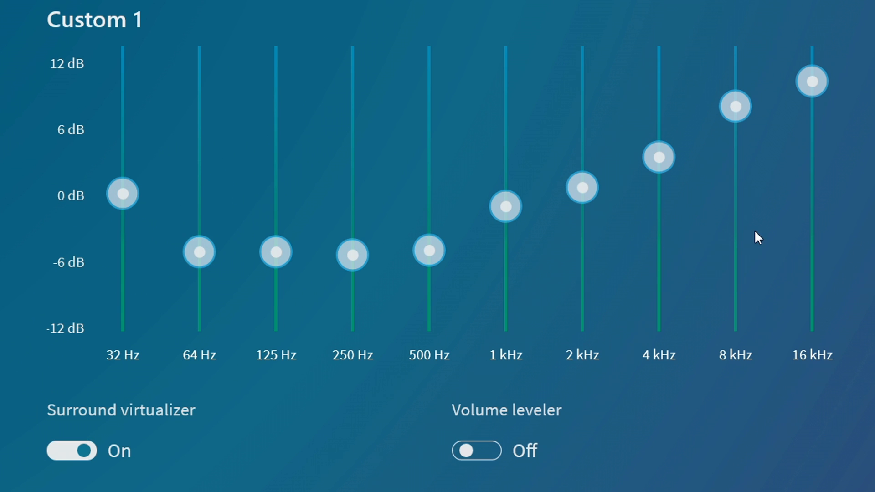
mouse_move(702, 152)
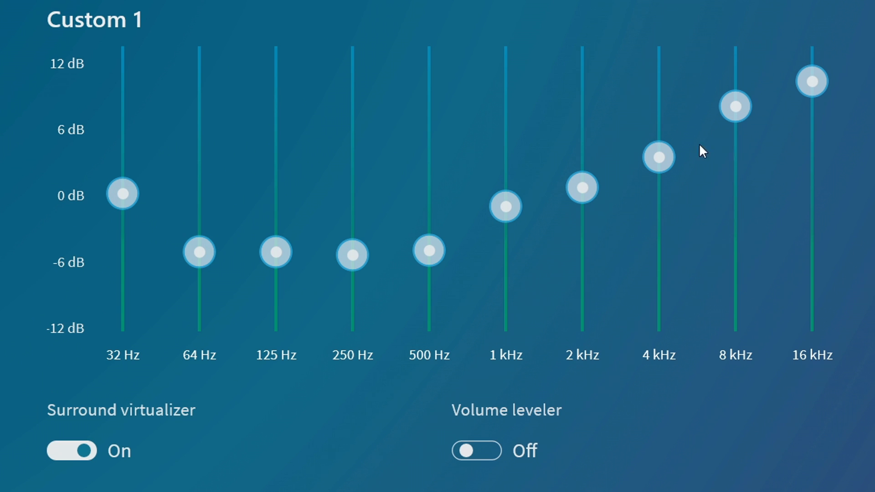
mouse_move(865, 134)
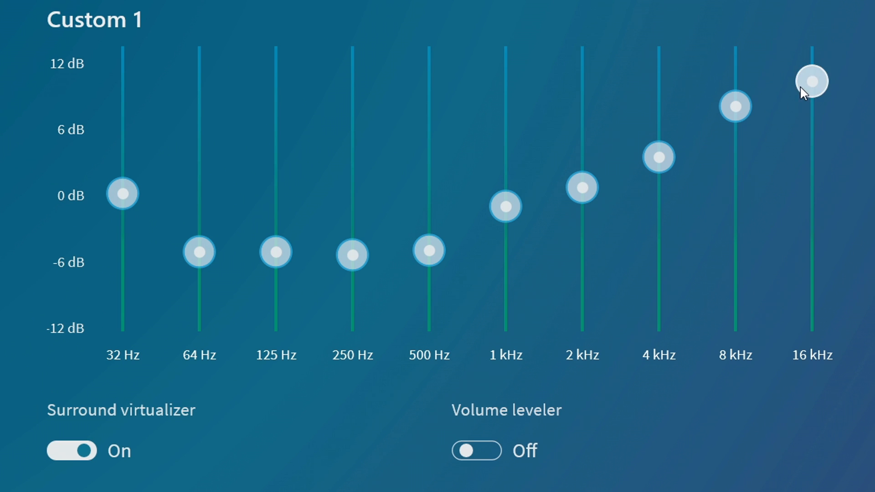
mouse_move(826, 90)
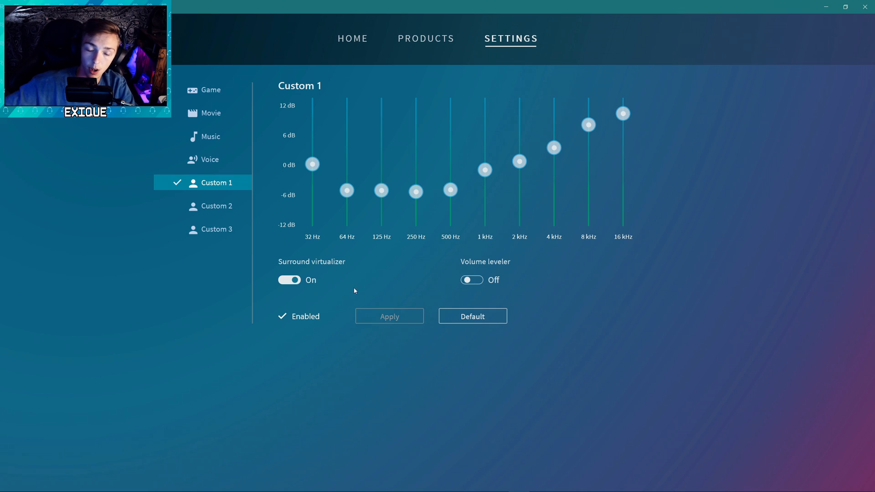
mouse_move(286, 363)
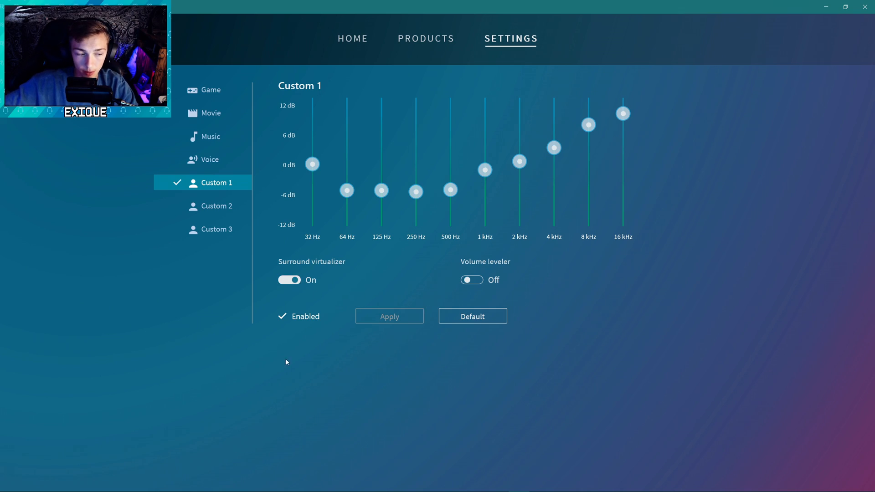
mouse_move(239, 486)
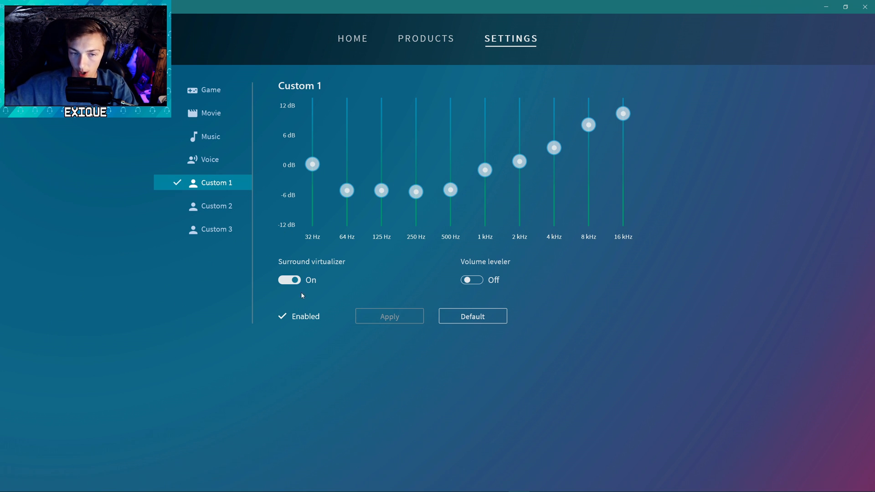
mouse_move(518, 293)
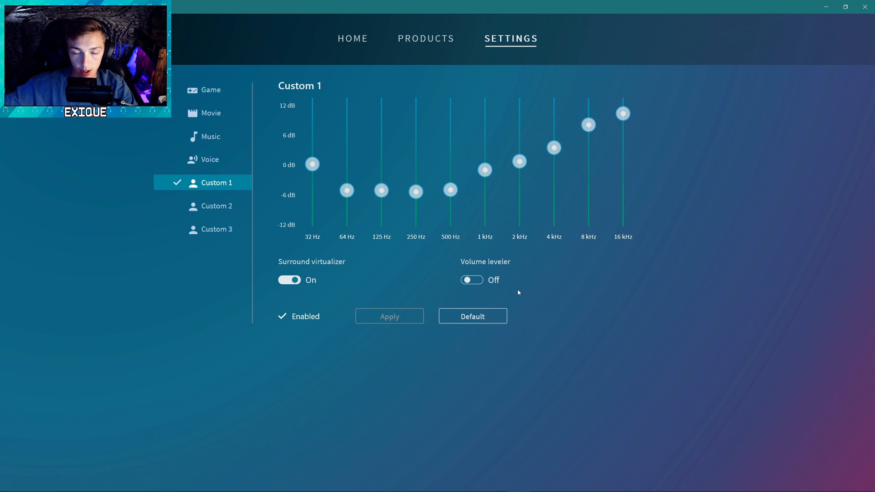
mouse_move(780, 304)
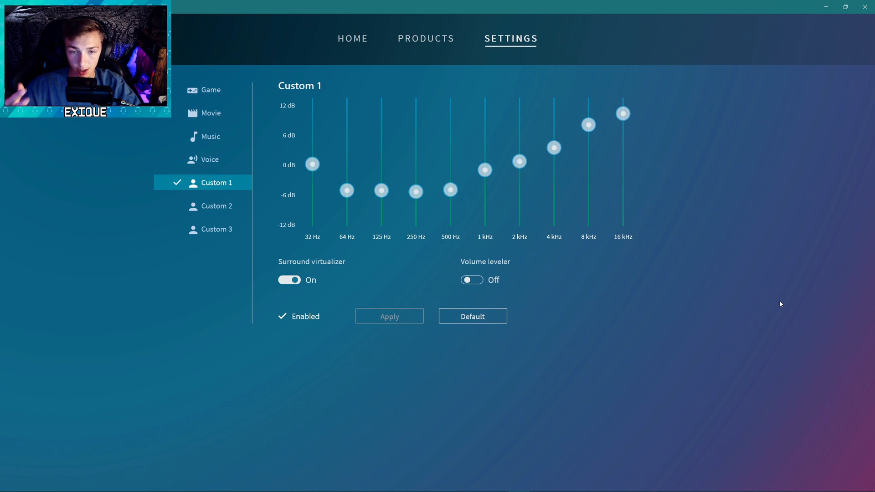
mouse_move(814, 303)
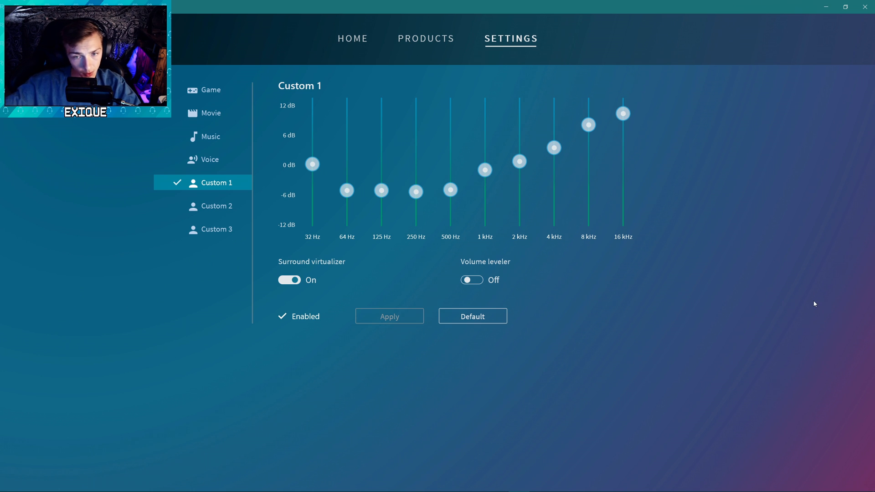
mouse_move(624, 243)
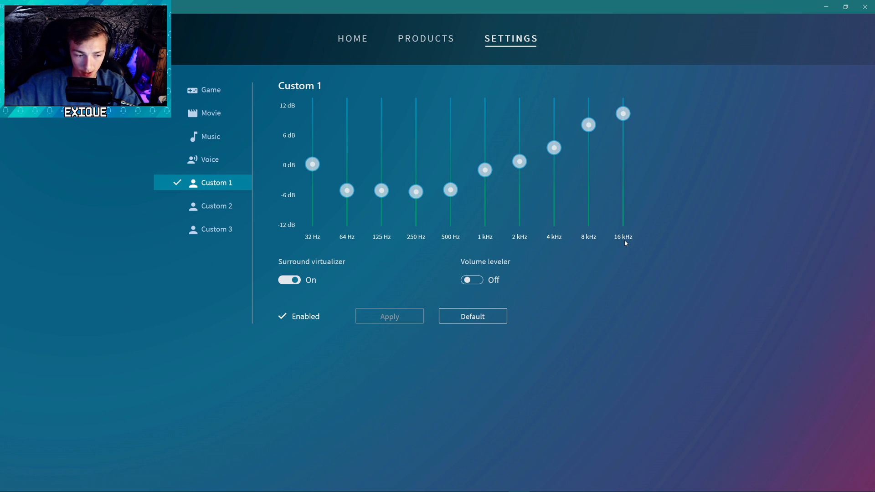
mouse_move(486, 234)
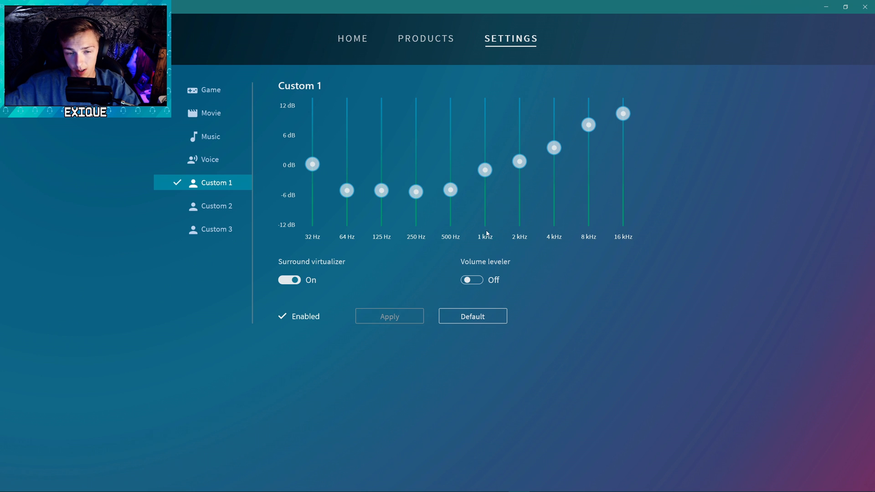
mouse_move(410, 279)
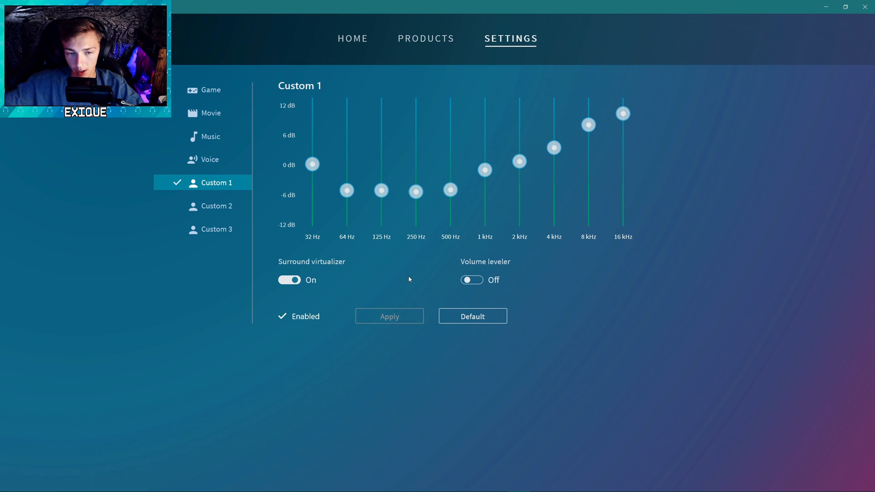